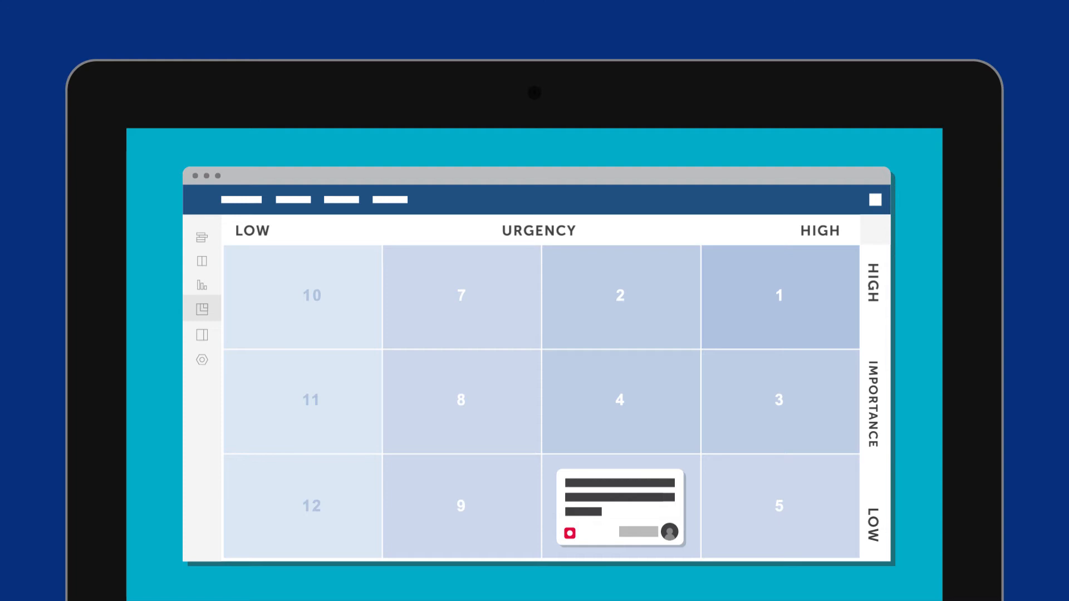
# Drop the issue card into ranking cell 6, bottom row, third urgency column
pyautogui.moveTo(621, 505); pyautogui.dragTo(620, 299)
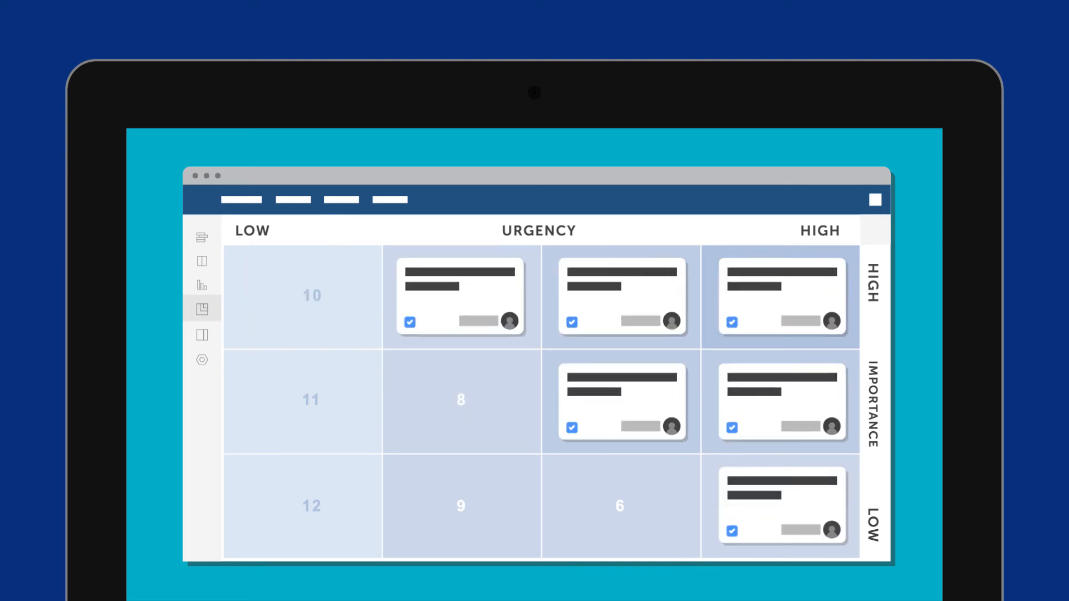
# Place a task card into one of the higher urgency/importance ranking cells
pyautogui.click(223, 335)
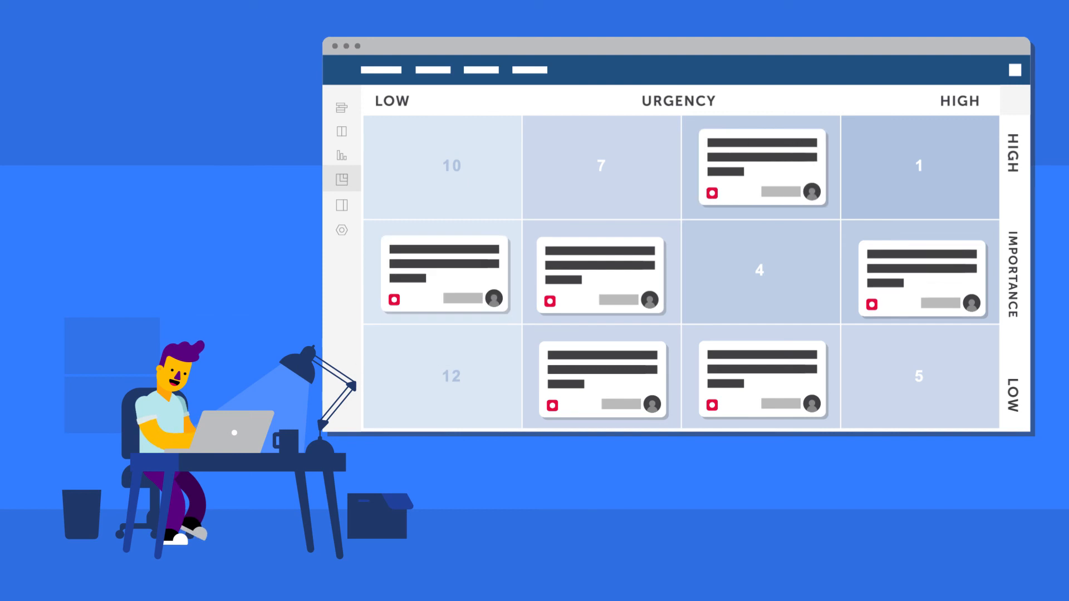
# Switch to the Agile Backlog view showing ranked issues and one Planned issue
pyautogui.click(365, 203)
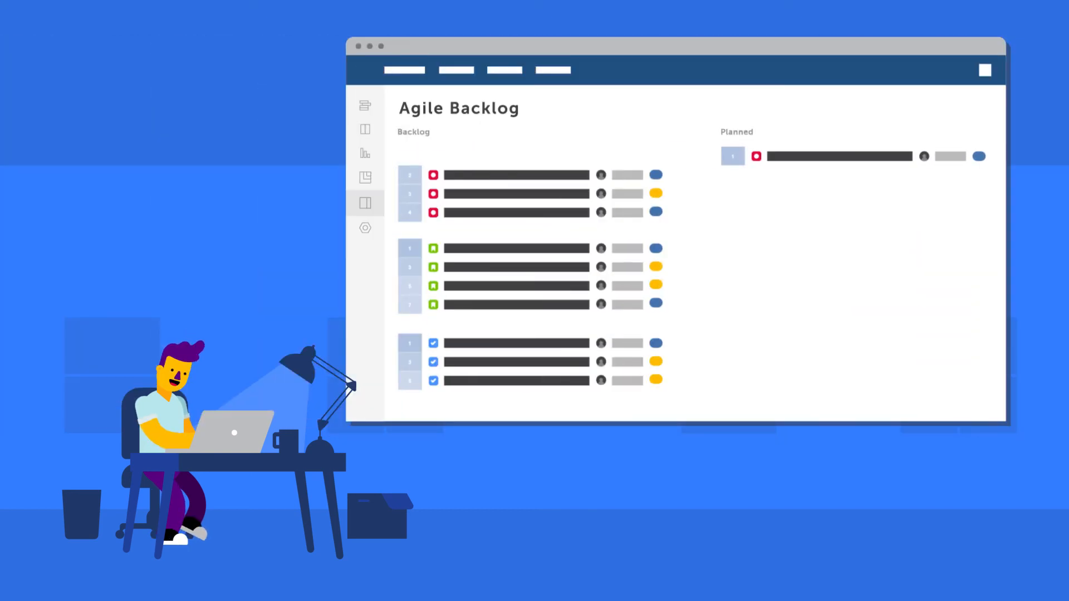